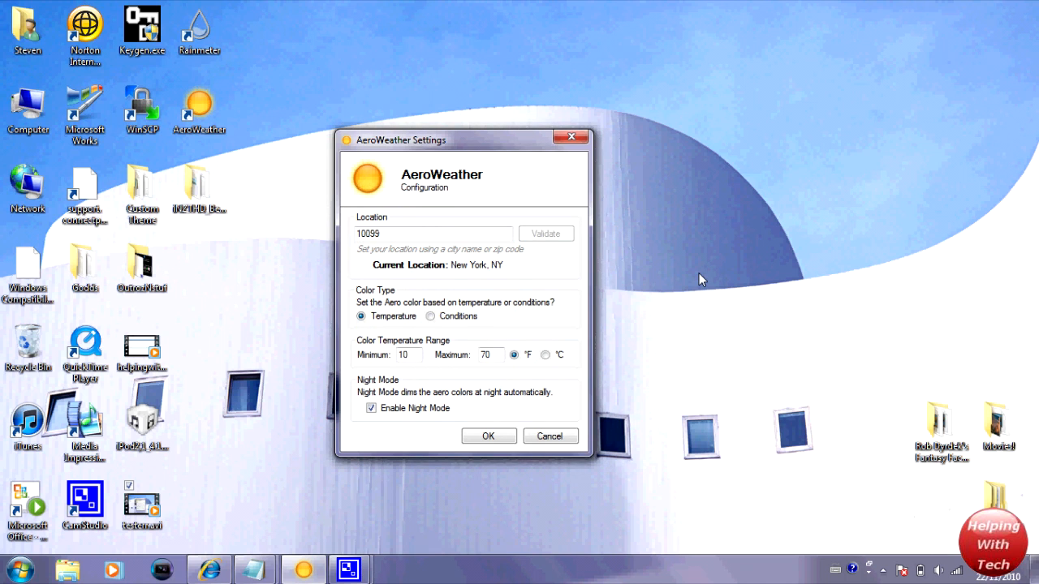
mouse_move(511, 193)
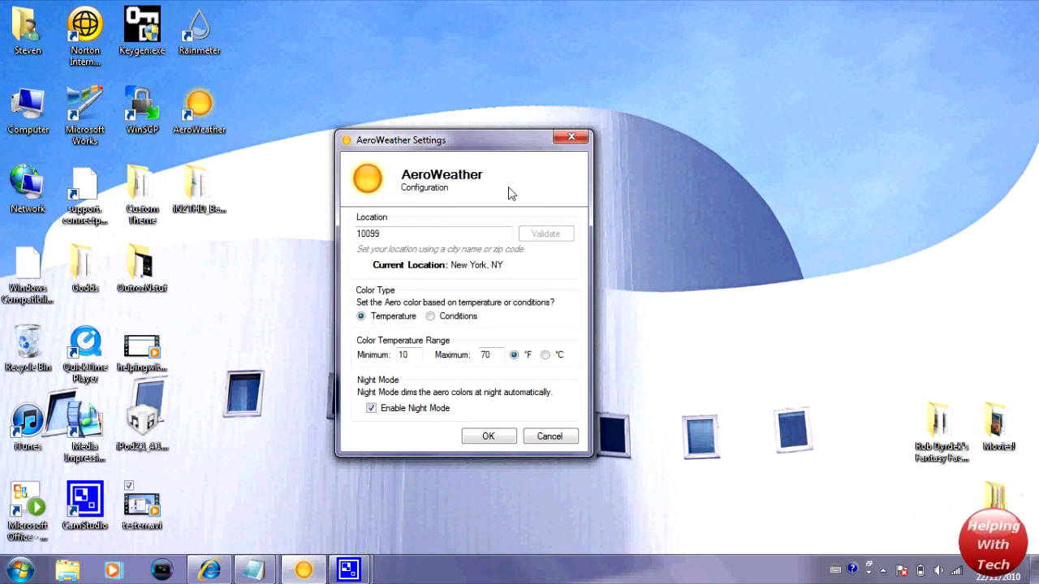
mouse_move(484, 187)
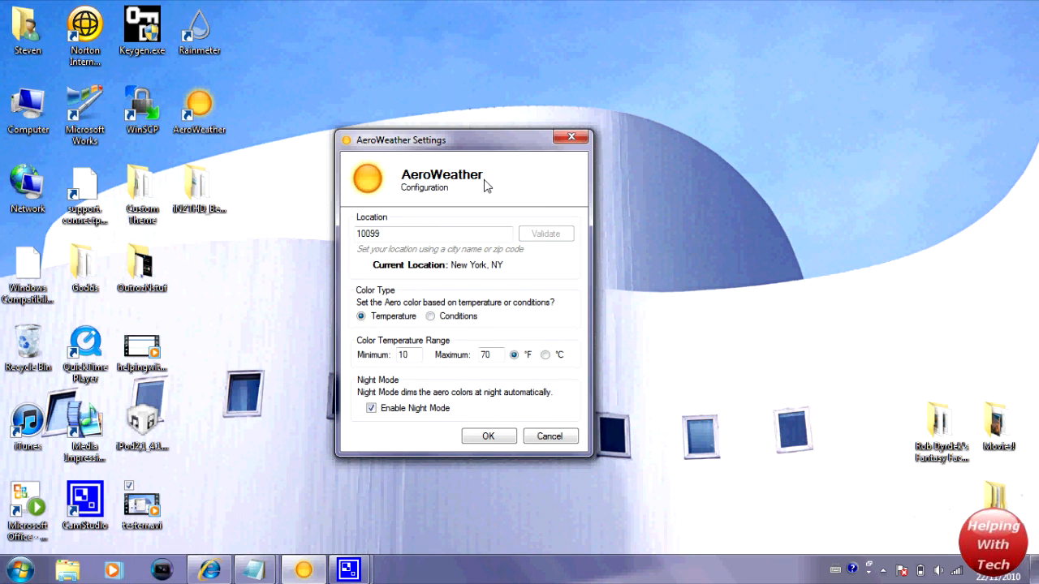
mouse_move(615, 226)
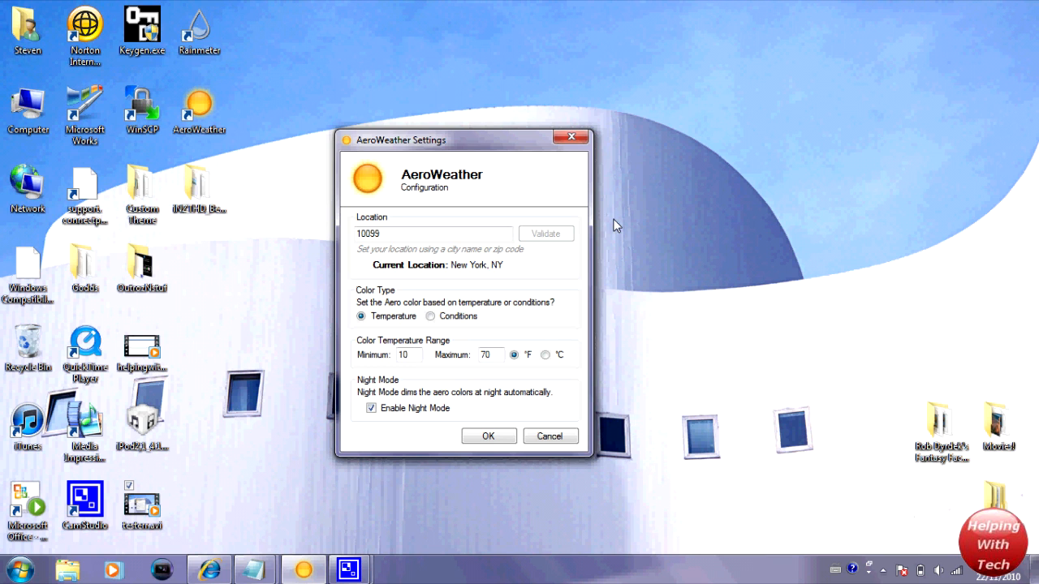
mouse_move(542, 202)
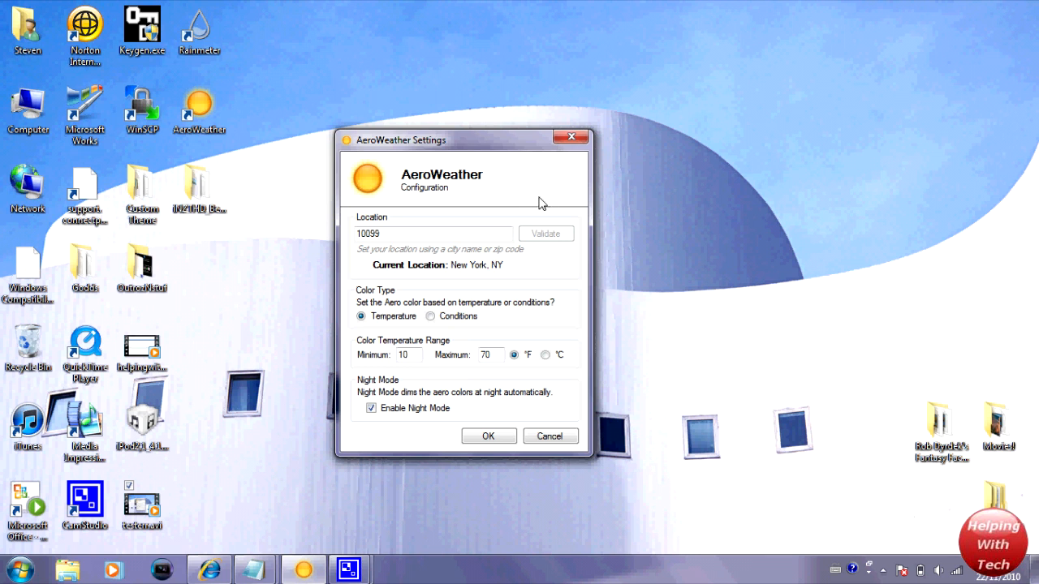
mouse_move(588, 578)
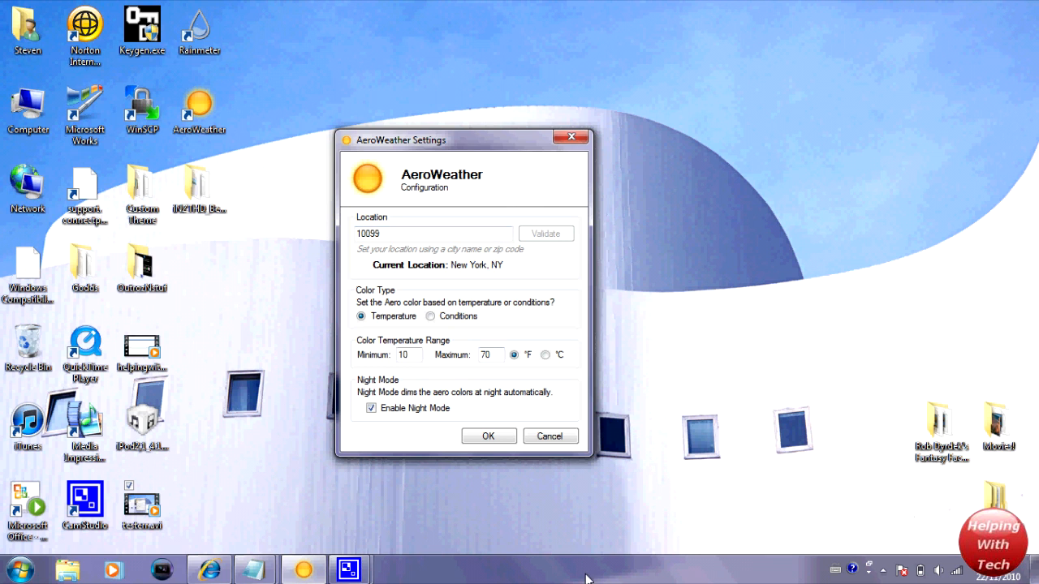
mouse_move(625, 497)
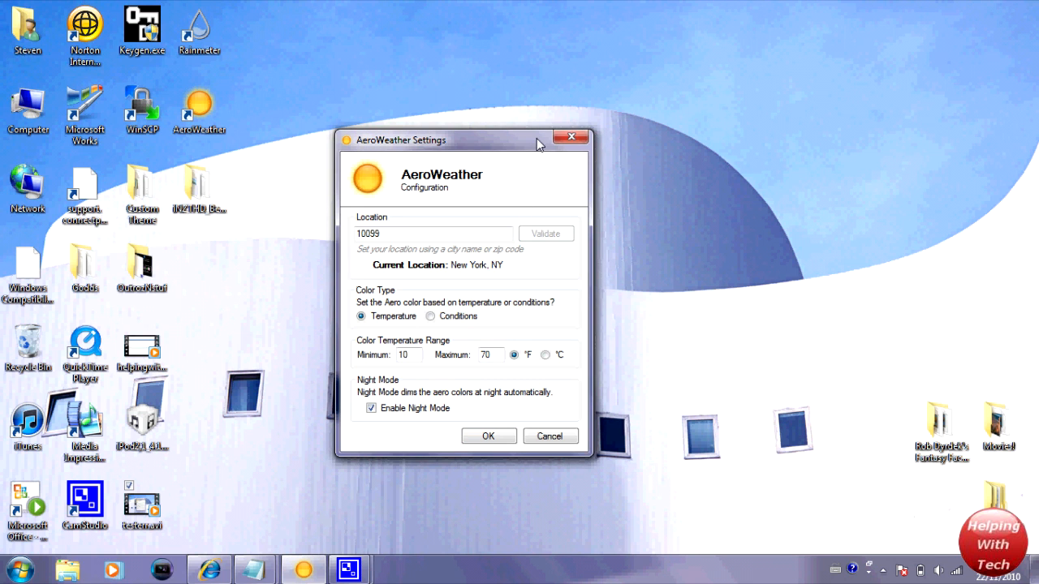
mouse_move(497, 152)
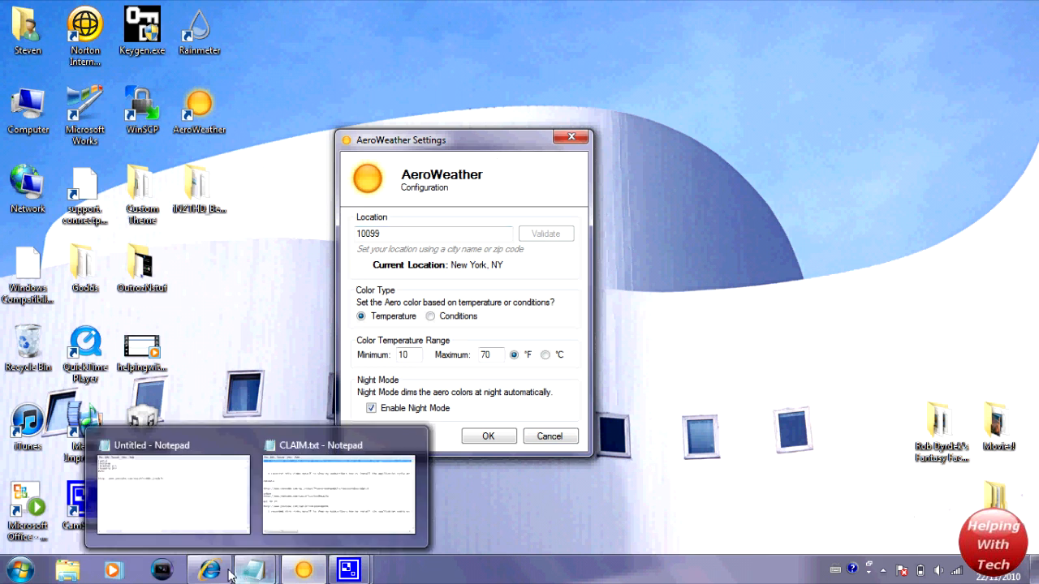
Bring the spikex.net AeroWeather post forward and scroll to its Download AeroWeather link.
left_click(208, 569)
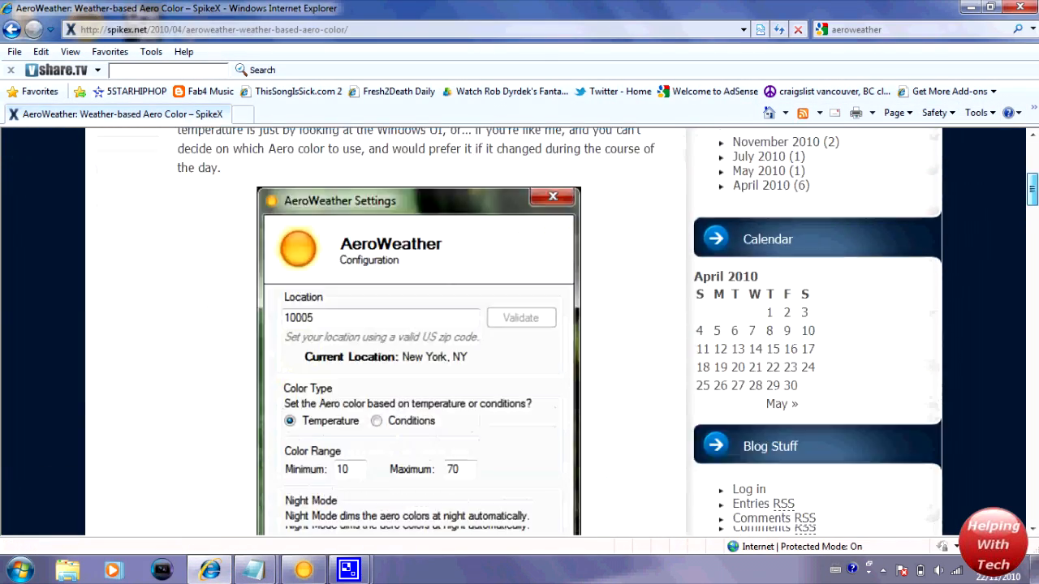
left_click(552, 197)
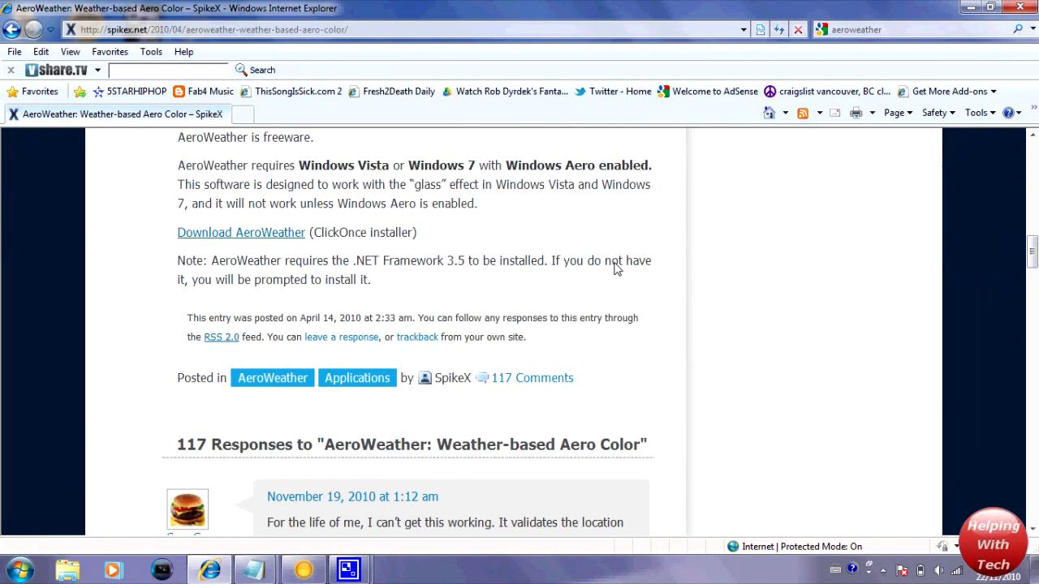
mouse_move(260, 248)
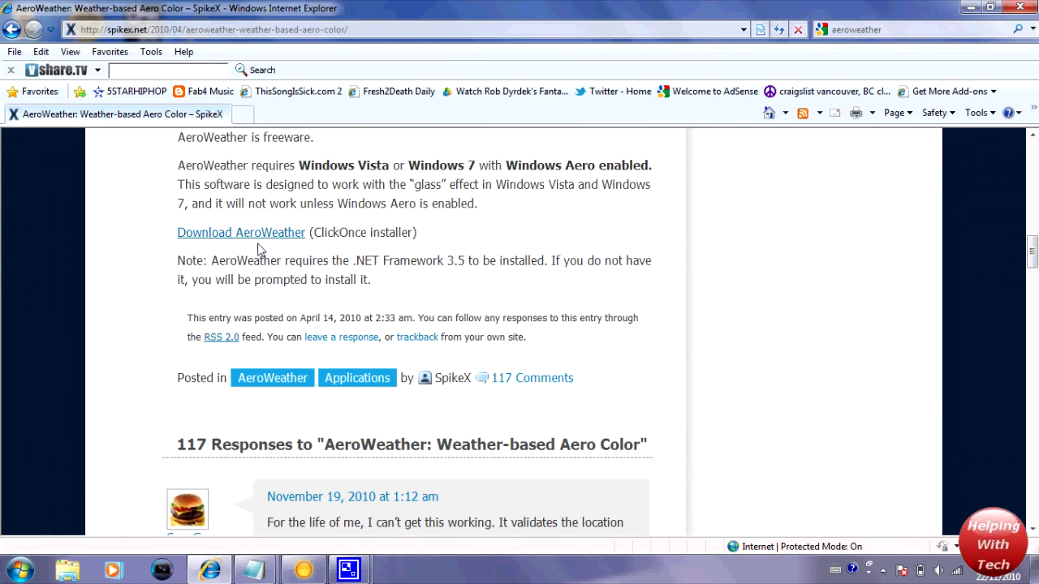
mouse_move(696, 123)
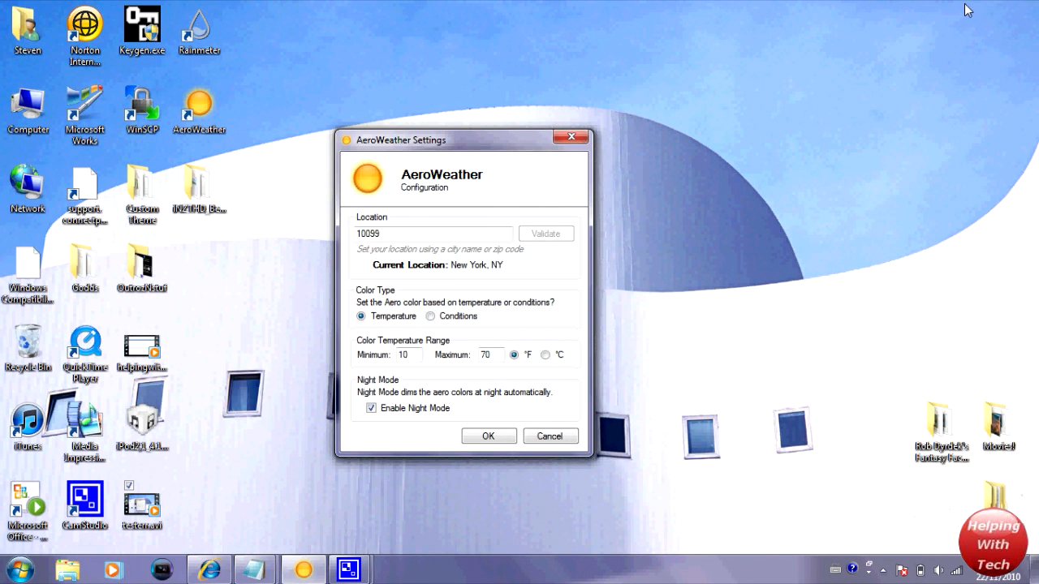
mouse_move(900, 7)
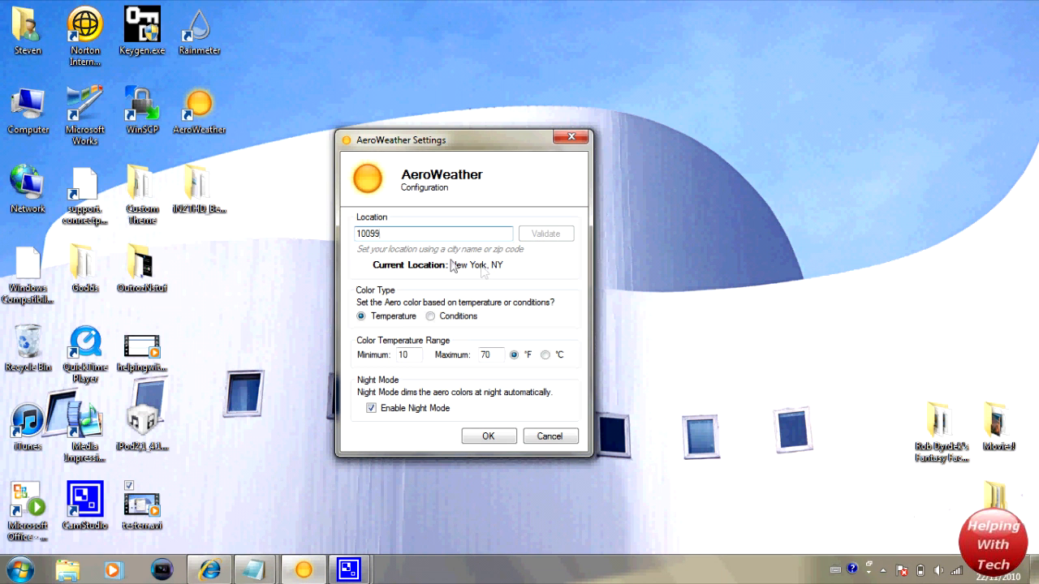
mouse_move(526, 272)
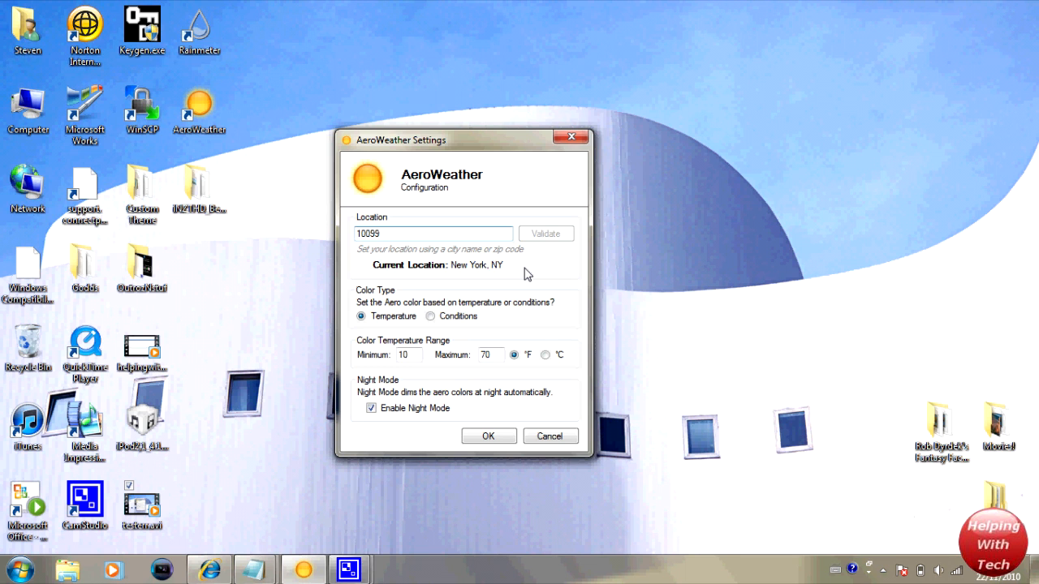
left_click(430, 234)
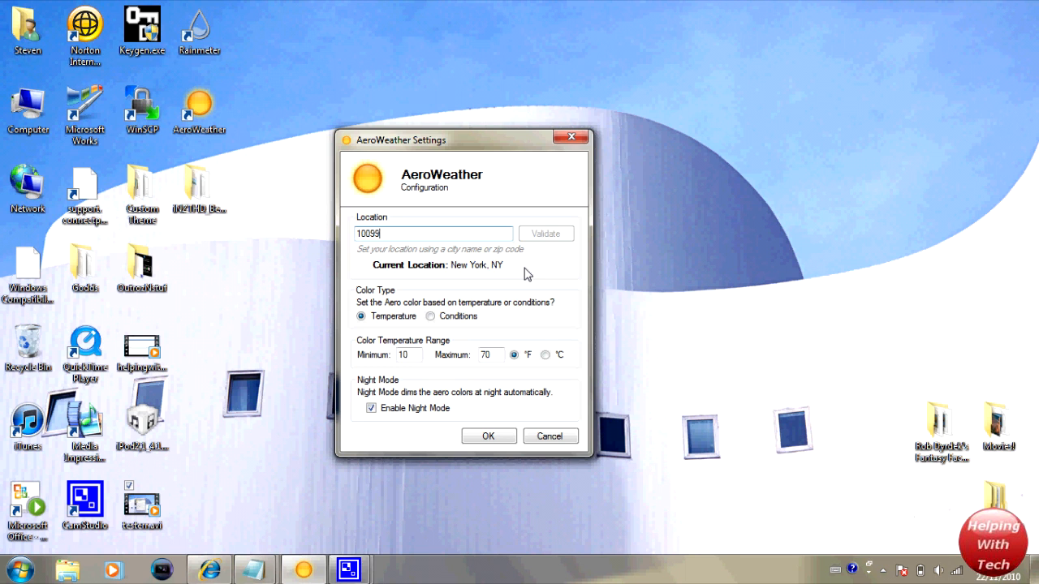
mouse_move(513, 273)
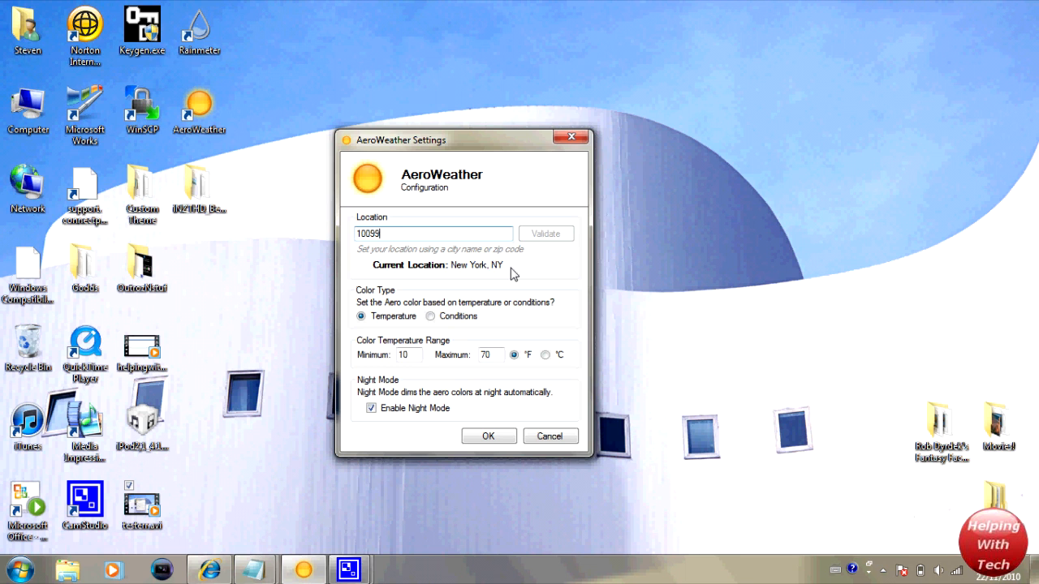
mouse_move(533, 279)
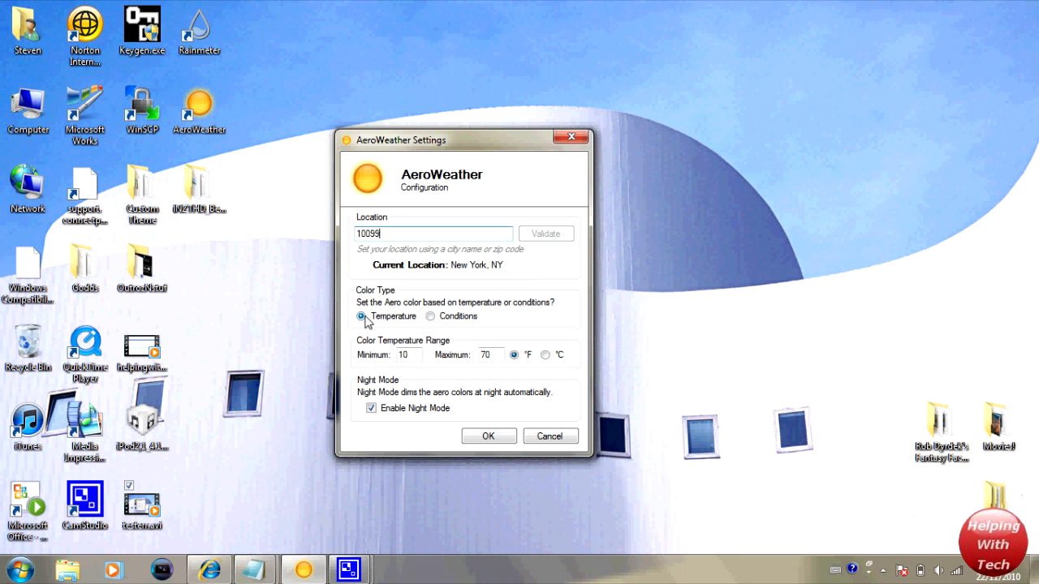
Set colour type to Conditions with Enable Night Mode checked and confirm with OK.
left_click(430, 315)
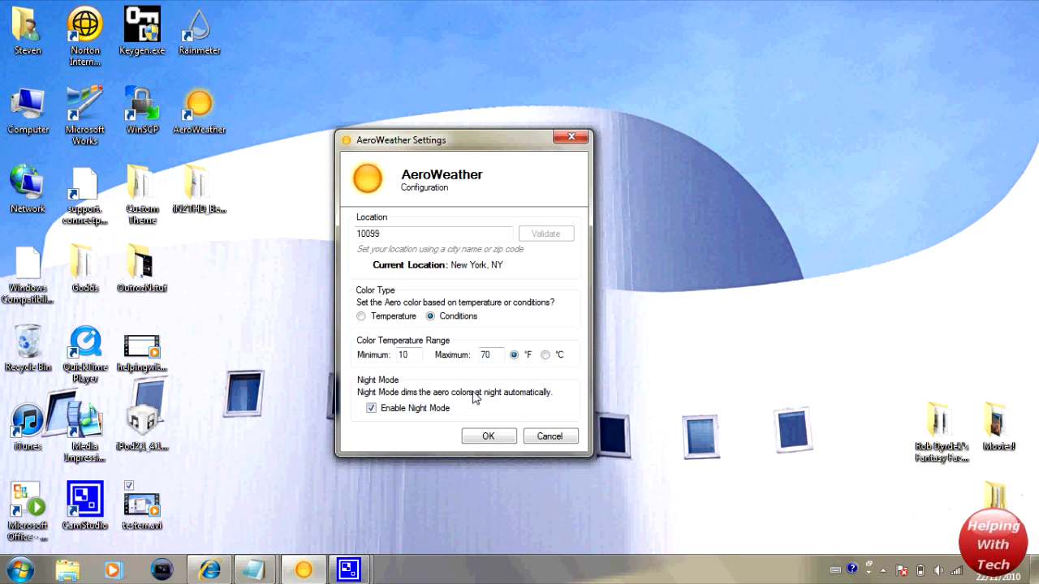
left_click(370, 408)
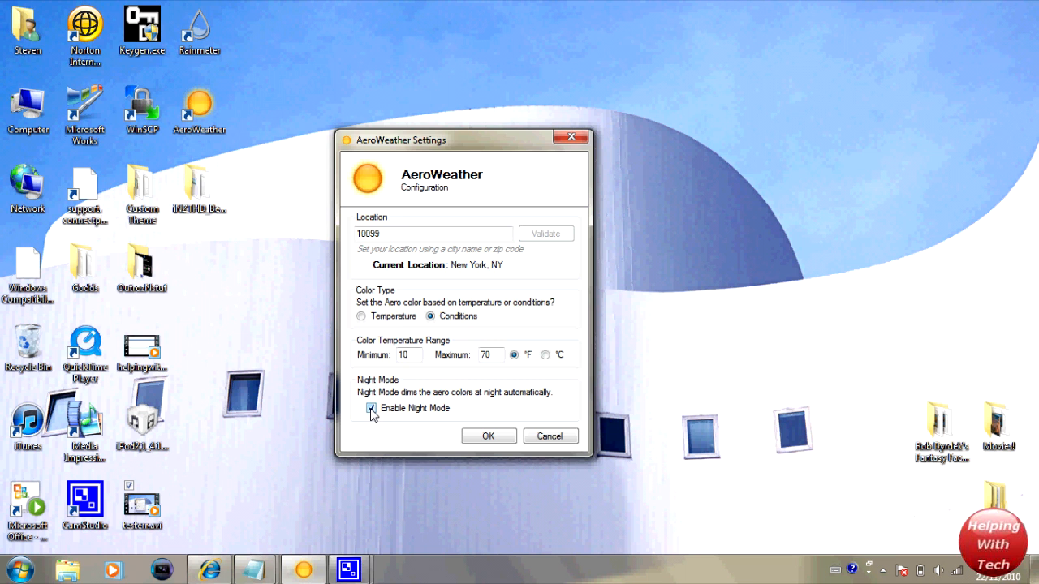
left_click(372, 409)
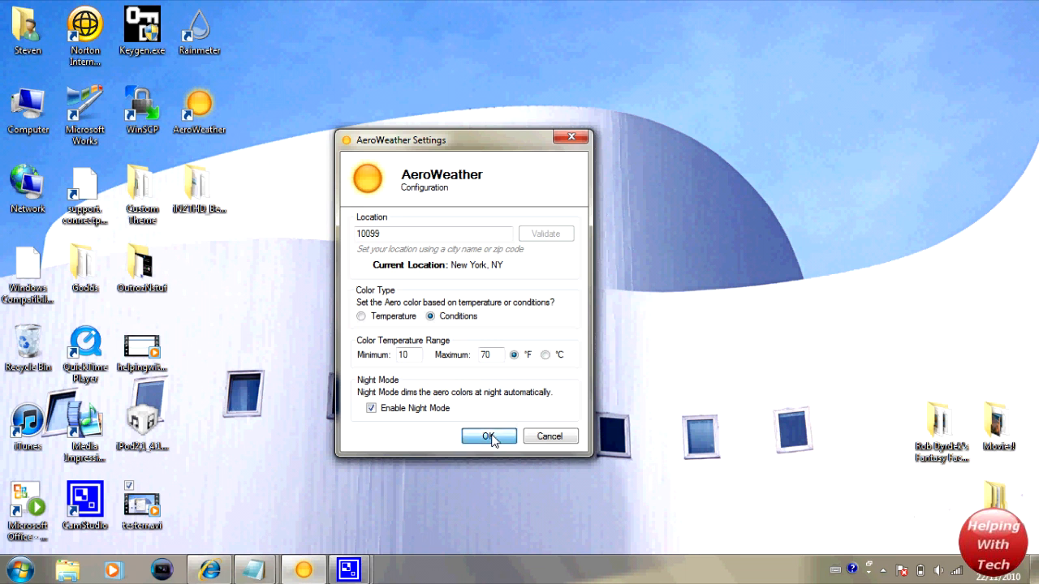
left_click(489, 436)
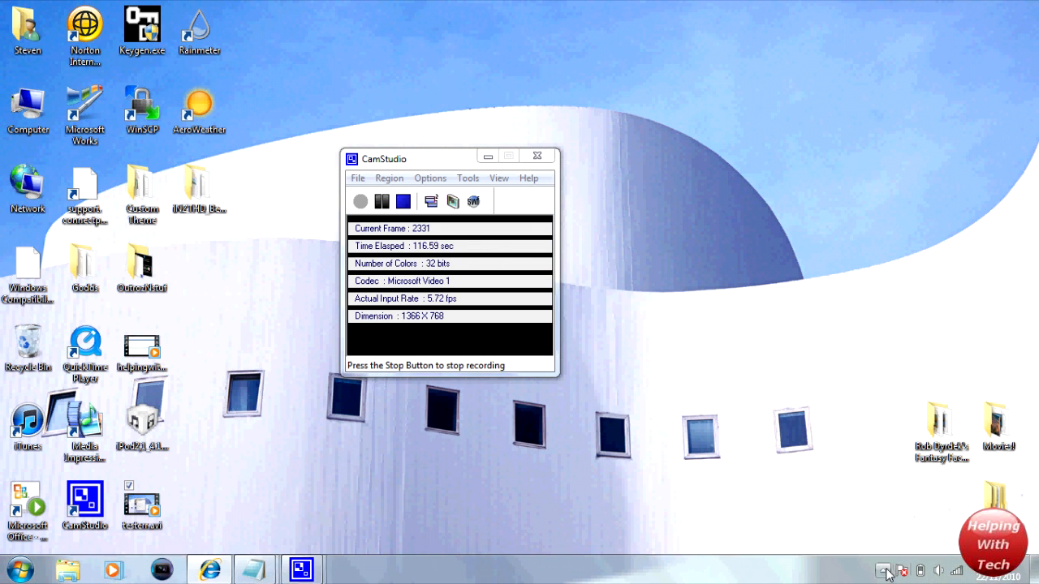
From the tray, set colour type back to Temperature, confirm with OK, and reopen the settings.
left_click(886, 570)
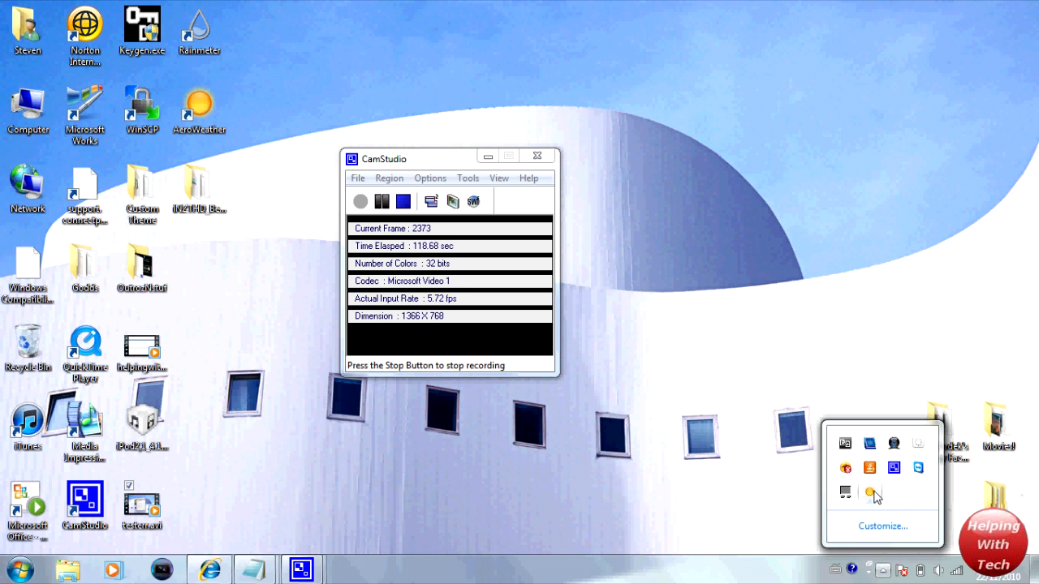
left_click(870, 494)
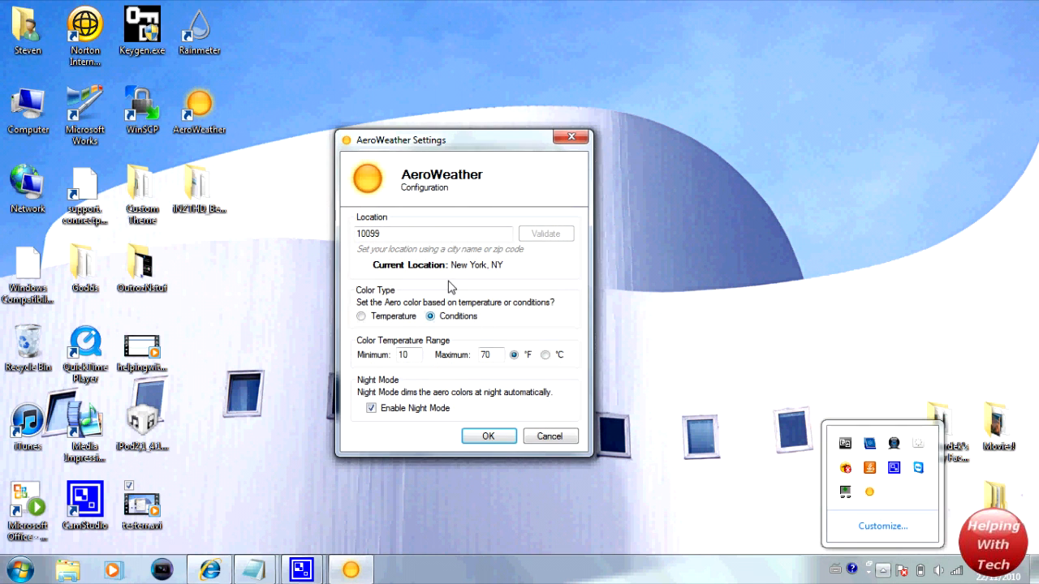
left_click(361, 315)
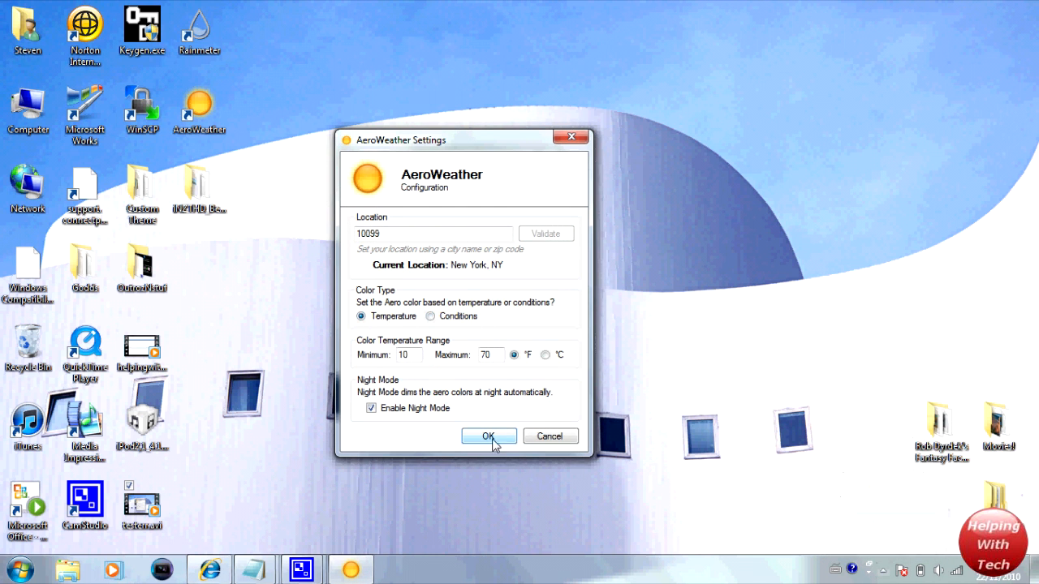
left_click(487, 435)
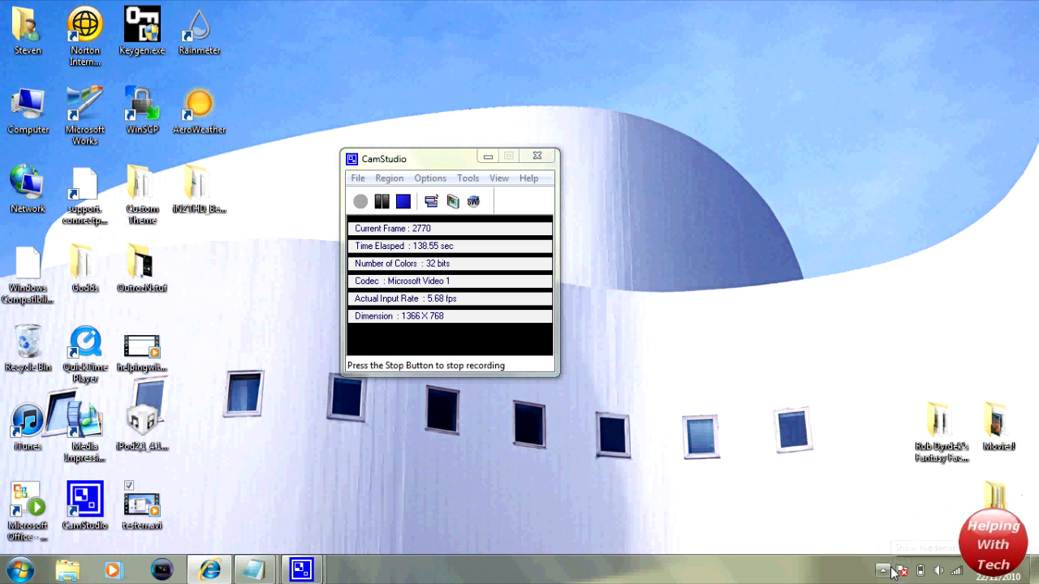
left_click(883, 572)
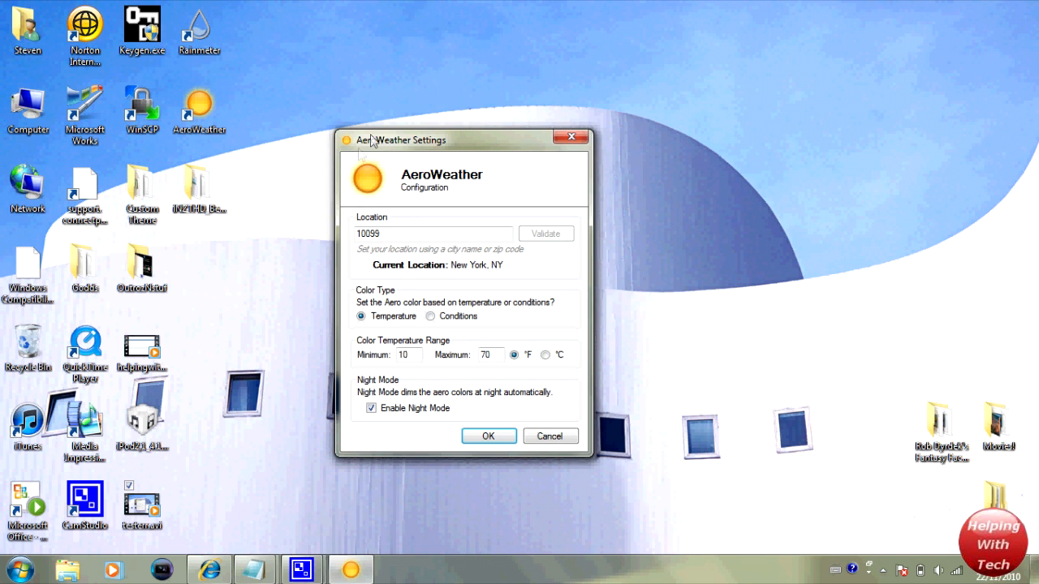
mouse_move(561, 344)
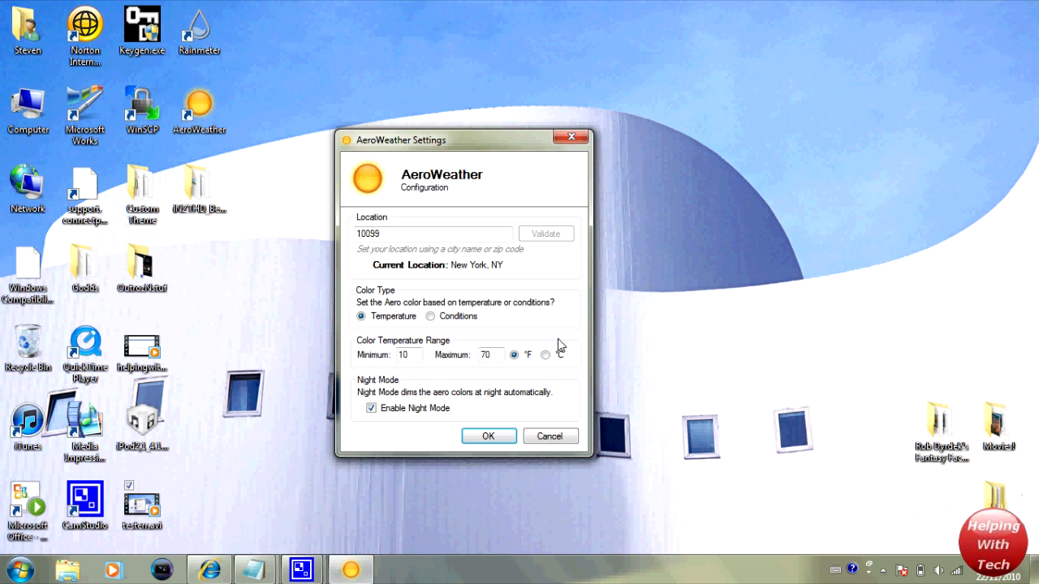
mouse_move(500, 159)
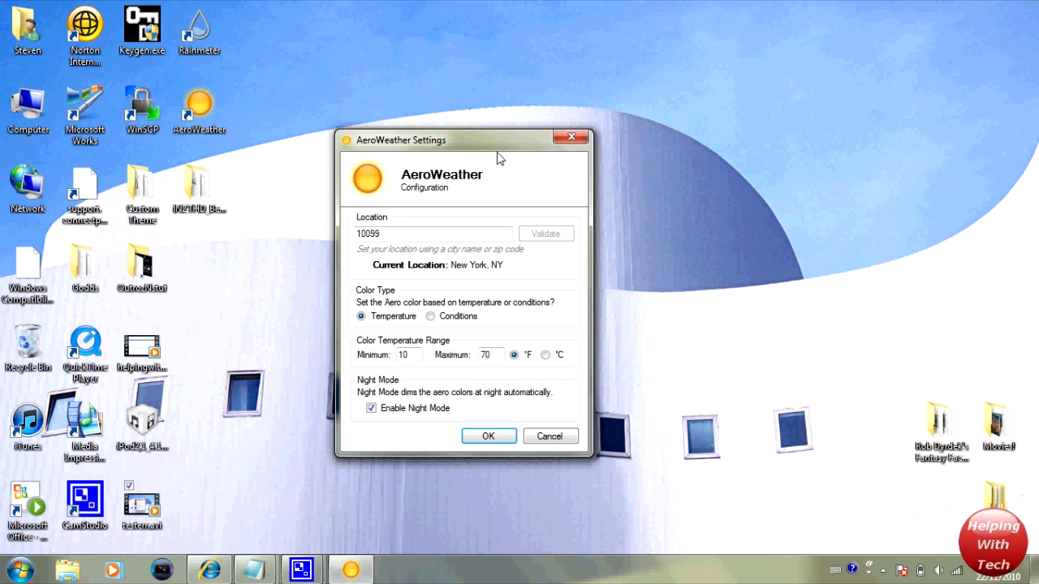
mouse_move(518, 149)
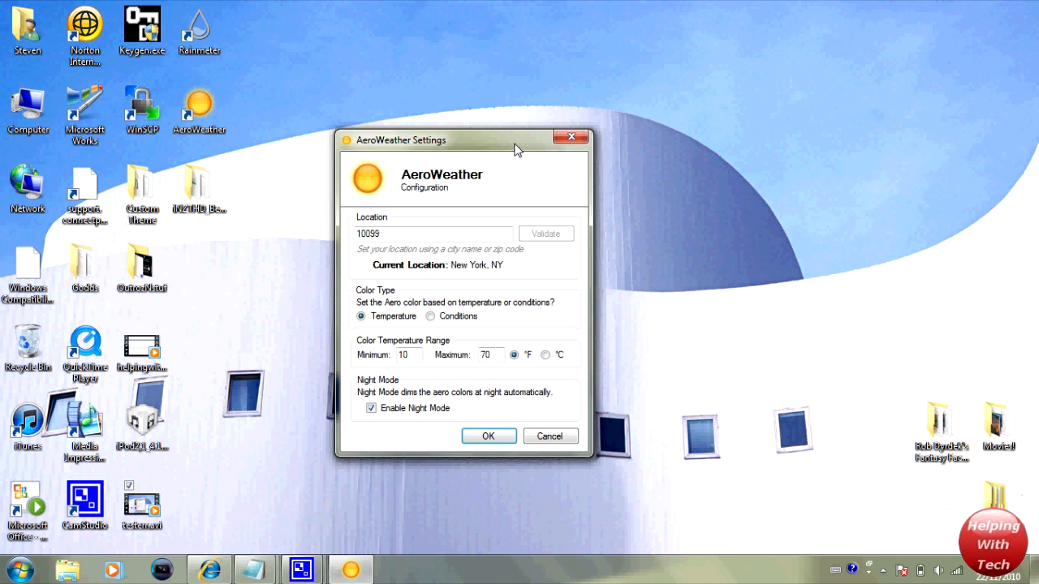
mouse_move(511, 149)
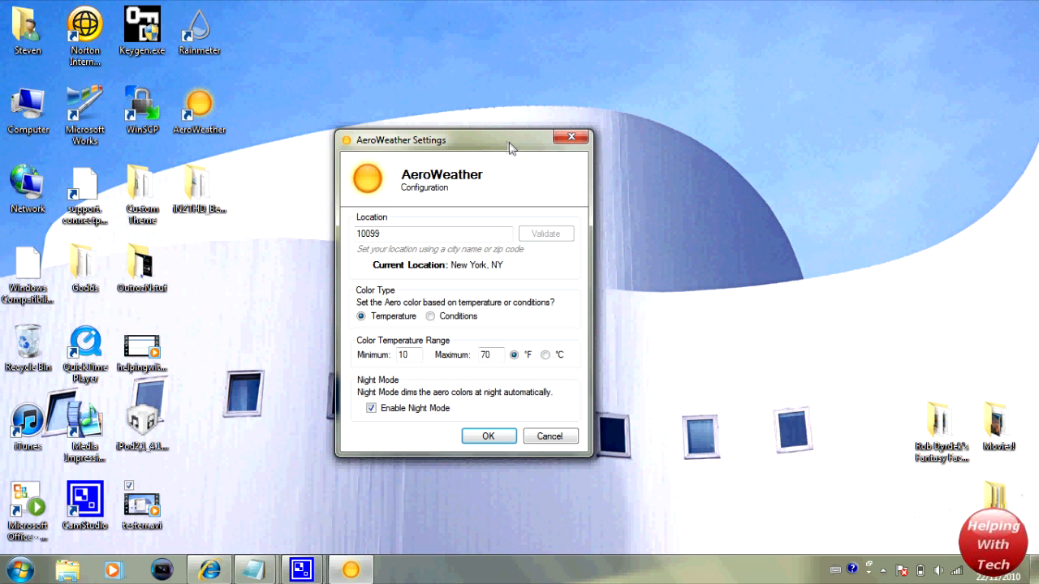
mouse_move(510, 150)
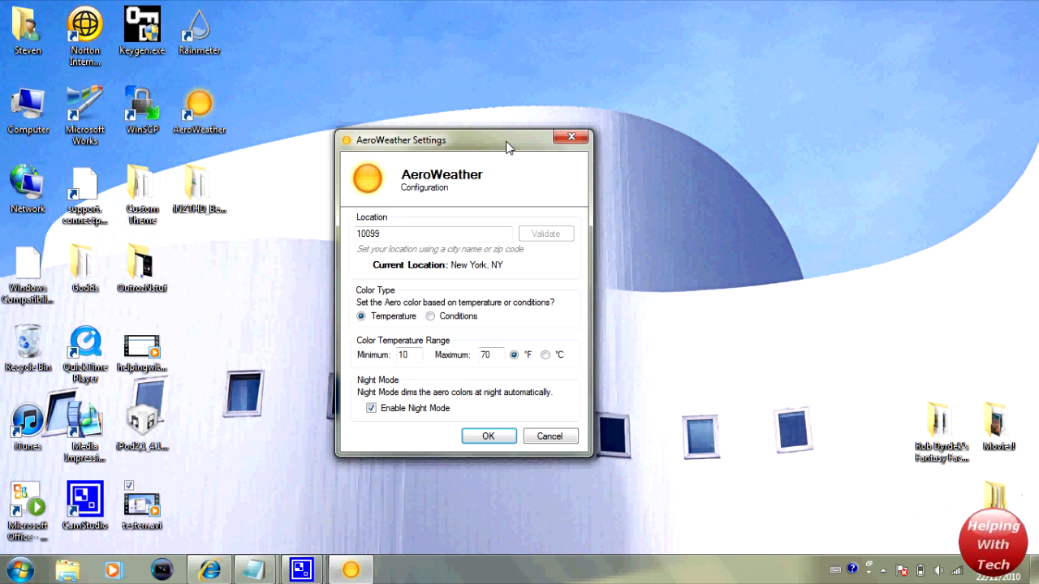